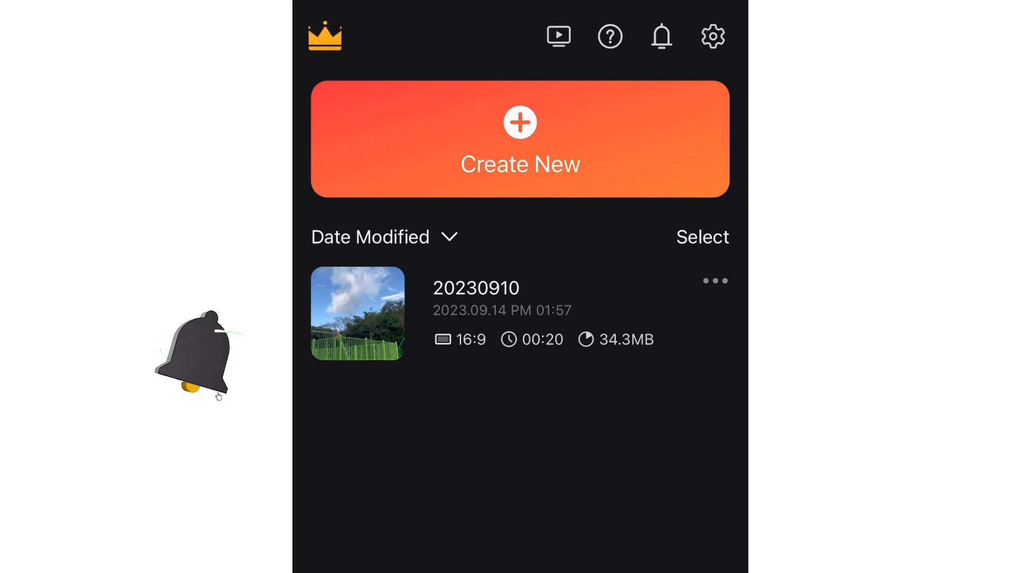
Step: Create a new project from the projects screen to reach the video library
{"action": "left_click", "coordinate": [519, 139]}
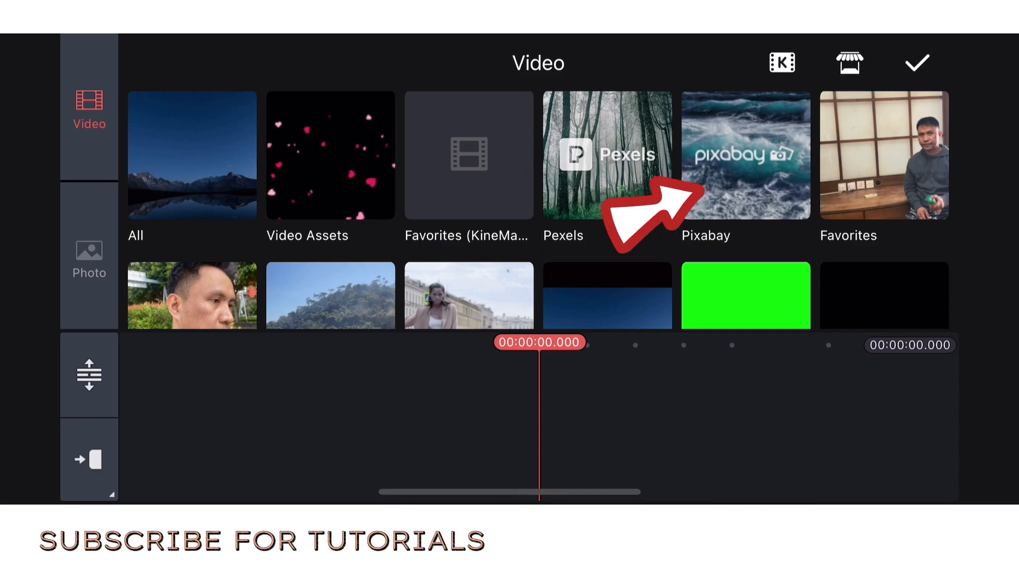
Step: Search Pixabay stock videos for 'Nature' and place the sunset clip on the timeline
{"action": "left_click", "coordinate": [746, 154]}
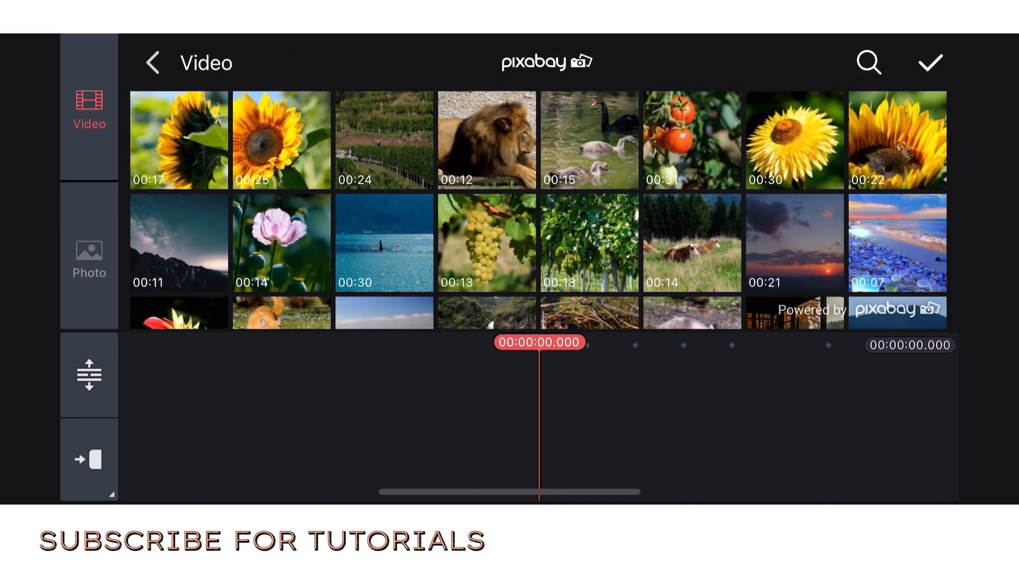
{"action": "scroll", "scroll_direction": "down", "scroll_amount": 3}
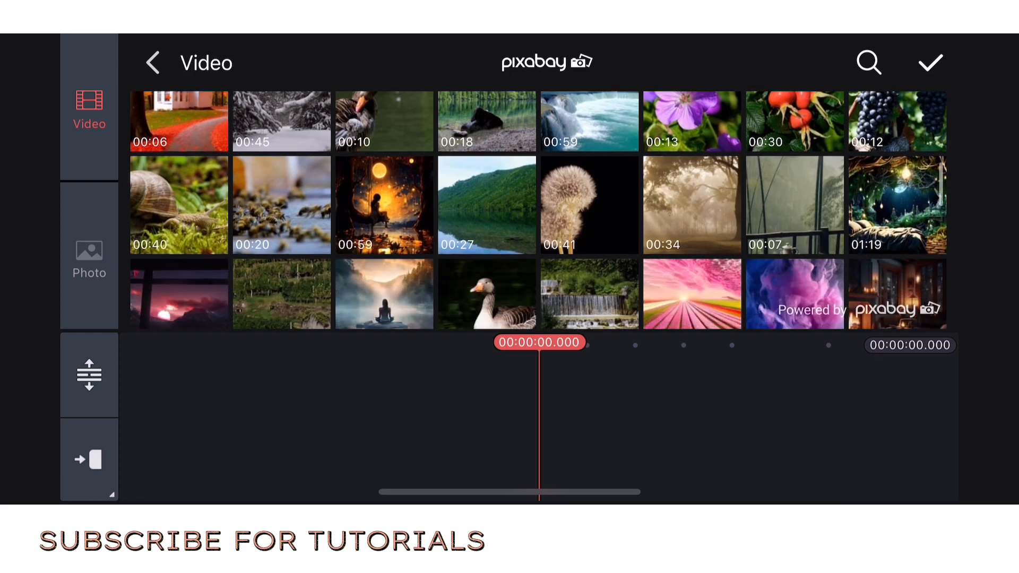
{"action": "scroll", "scroll_direction": "down", "scroll_amount": 3}
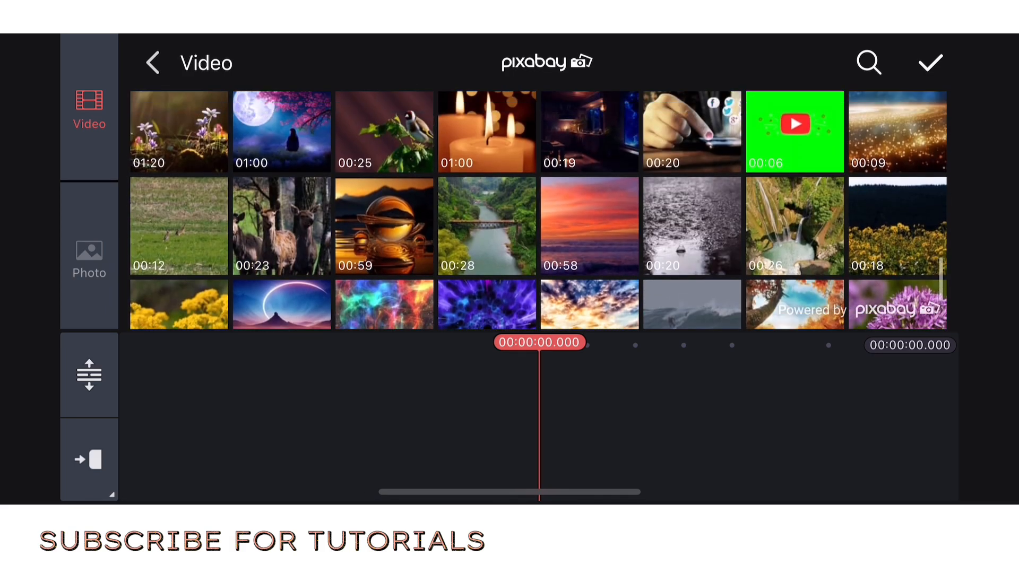
{"action": "left_click", "coordinate": [868, 63]}
{"action": "type", "text": "Aturd"}
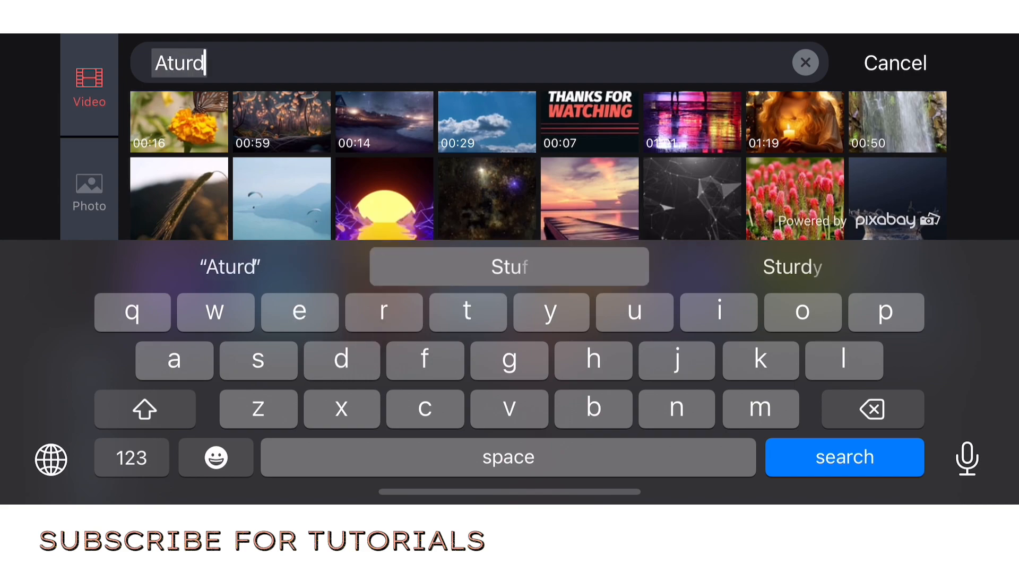
{"action": "left_click", "coordinate": [805, 62]}
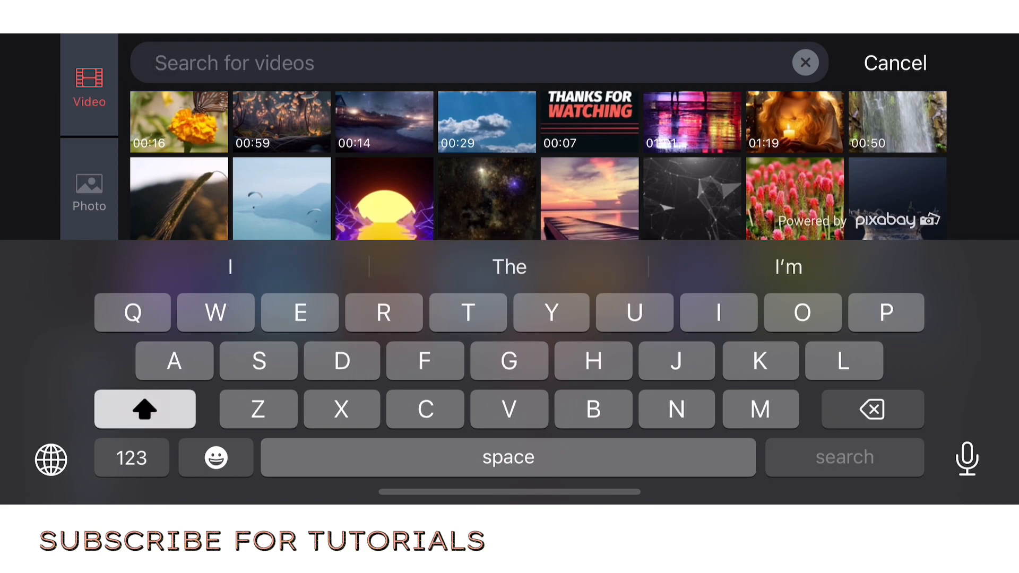
{"action": "type", "text": "Natur"}
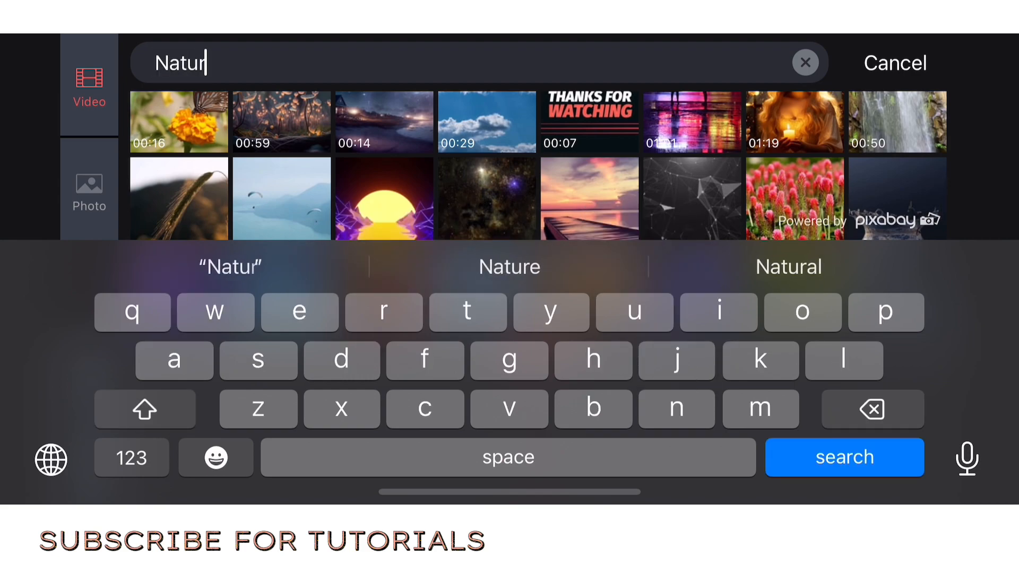
{"action": "left_click", "coordinate": [845, 457]}
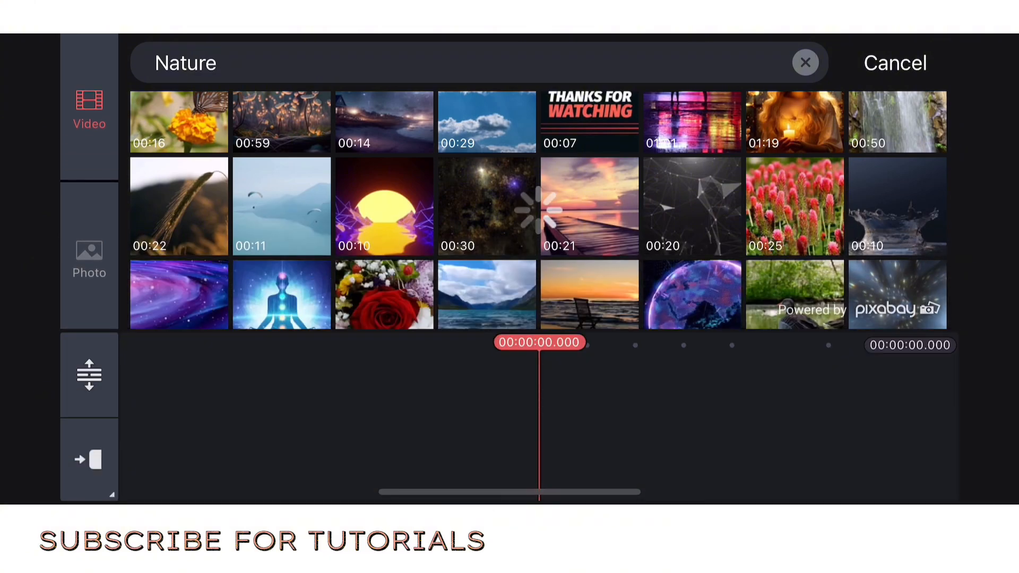
{"action": "scroll", "scroll_direction": "down", "scroll_amount": 3}
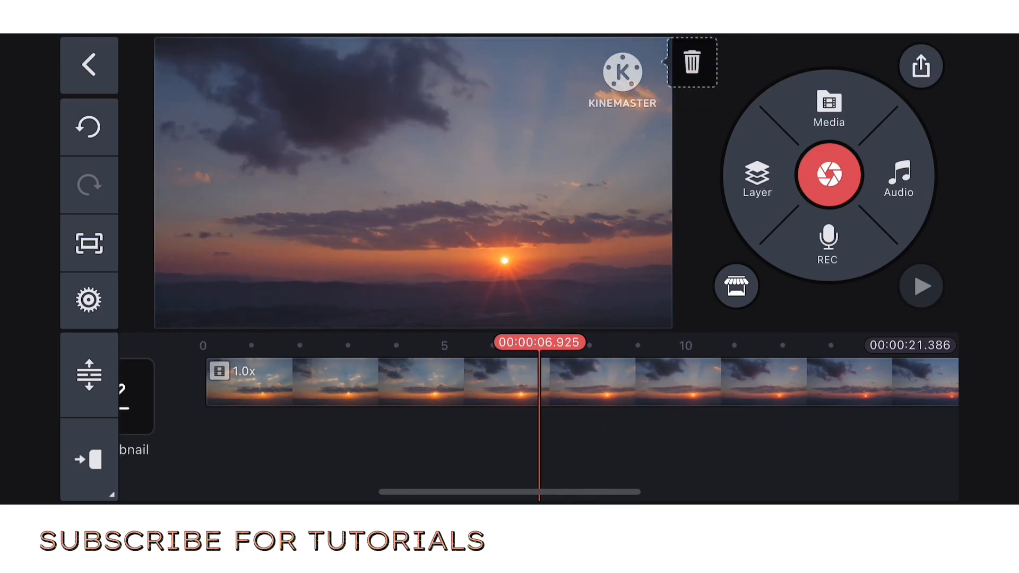
Step: Return the playhead to the start and reopen the video media browser
{"action": "left_click", "coordinate": [920, 286]}
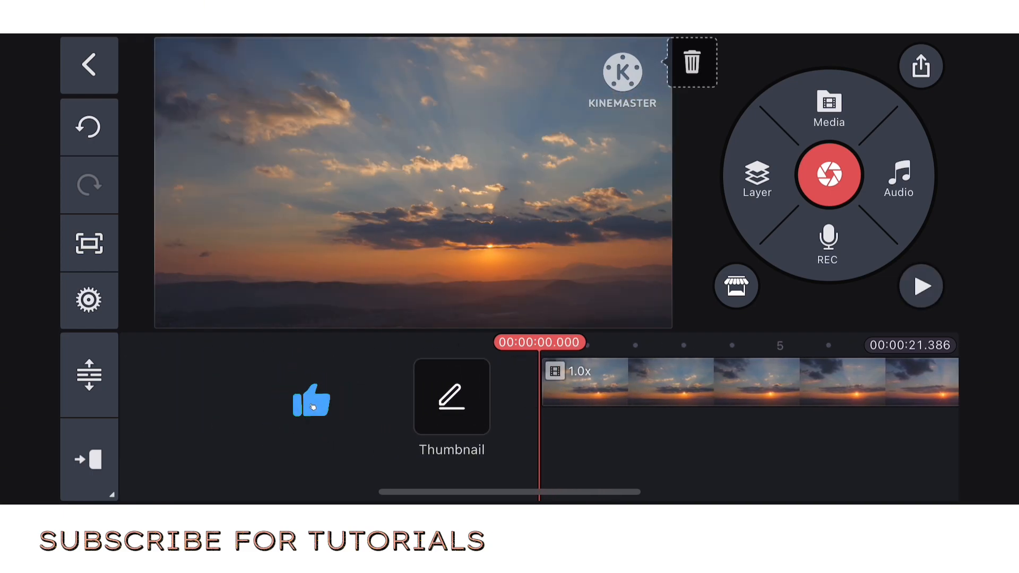
{"action": "left_click", "coordinate": [828, 107]}
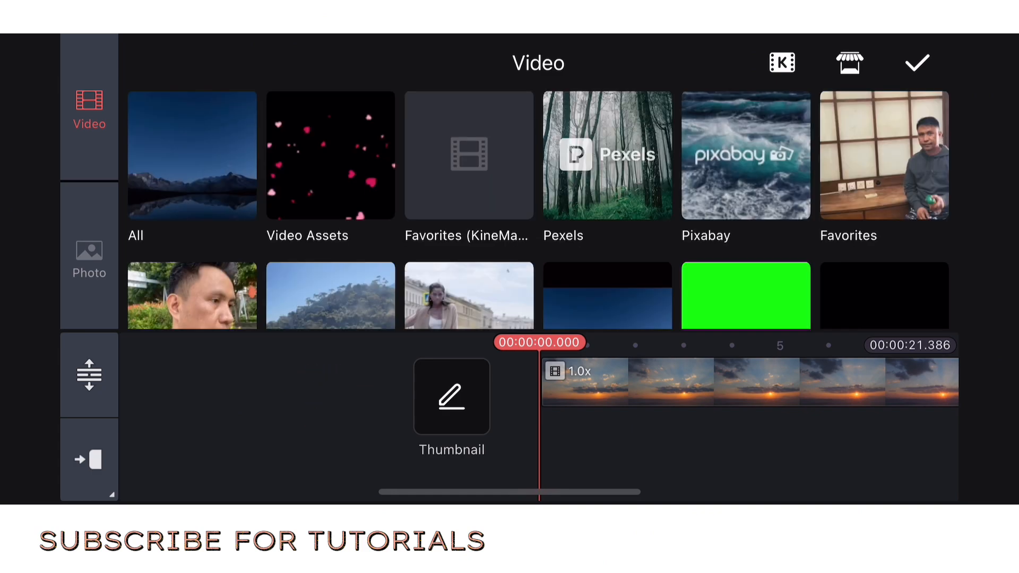
Step: Search Pixabay for 'Thunder' and add the lightning clip as an overlay layer
{"action": "left_click", "coordinate": [745, 155]}
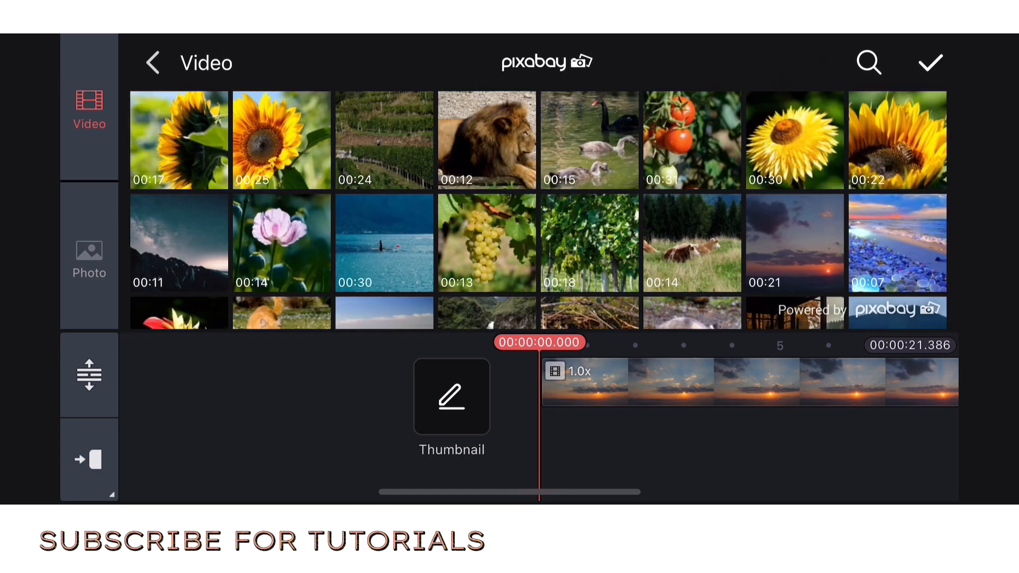
{"action": "left_click", "coordinate": [868, 62]}
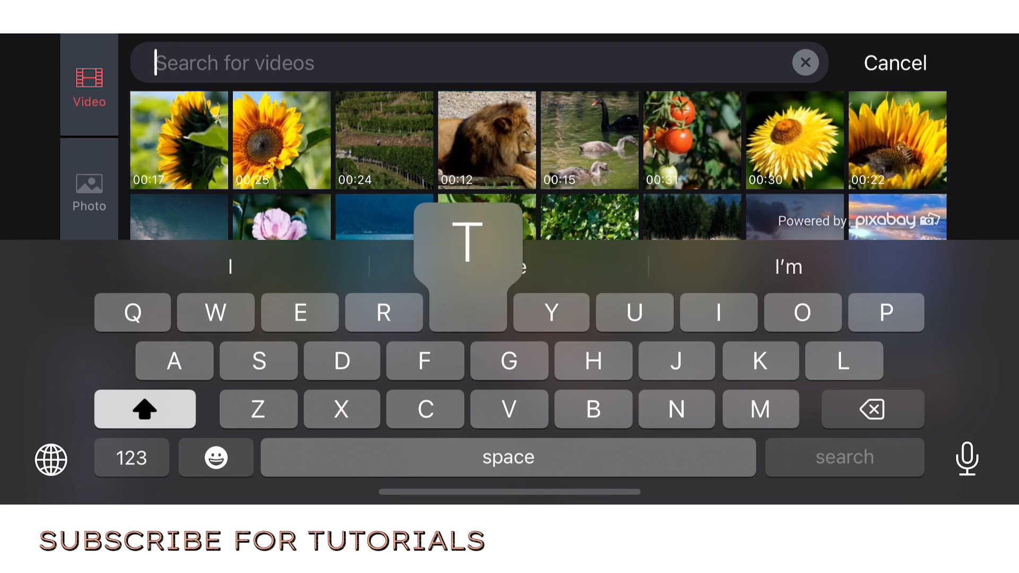
{"action": "type", "text": "Thund"}
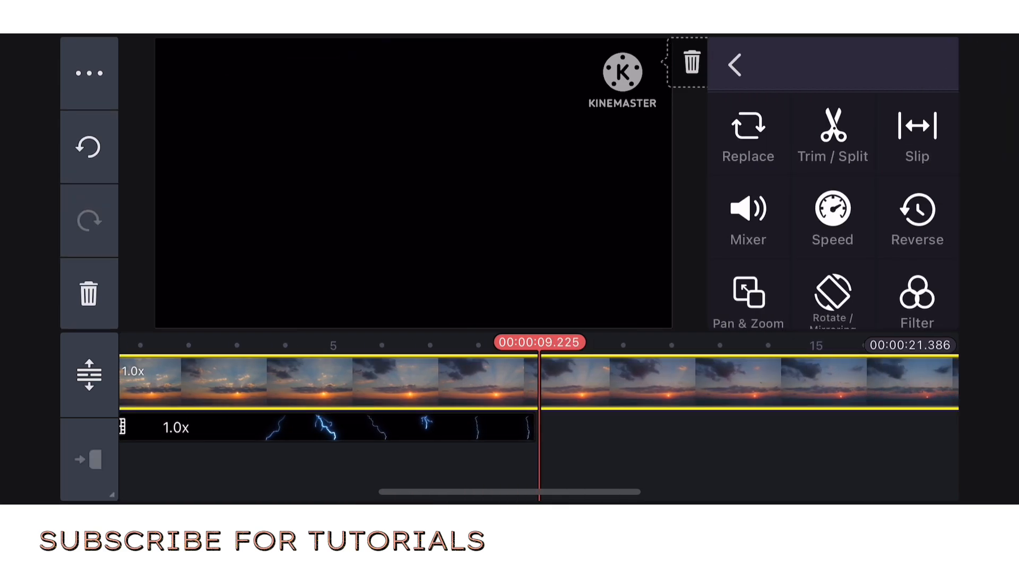
Step: Set the lightning overlay layer's blend mode to Color Burn
{"action": "left_click", "coordinate": [732, 64]}
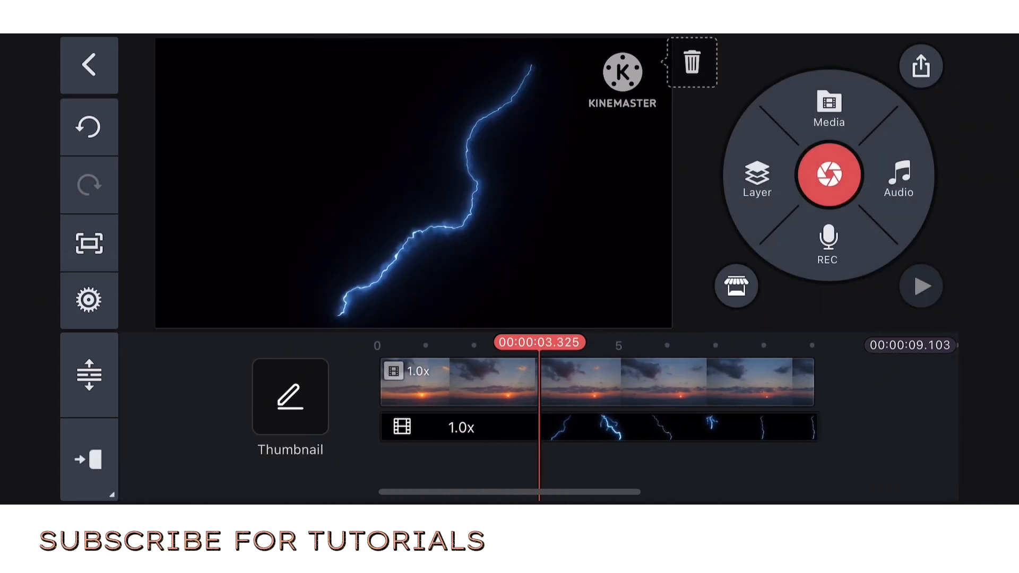
{"action": "left_click", "coordinate": [598, 427]}
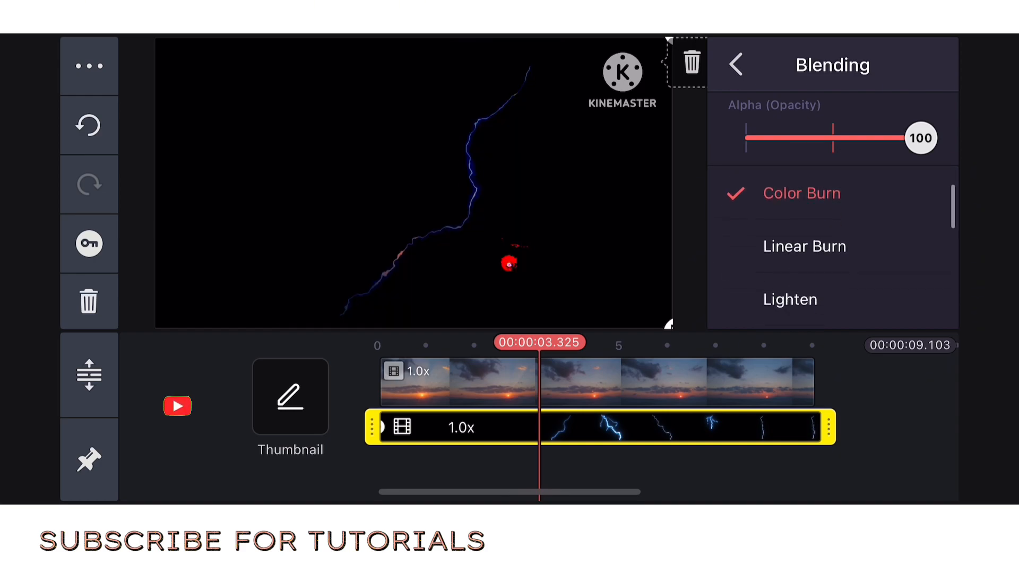
{"action": "left_click", "coordinate": [790, 299]}
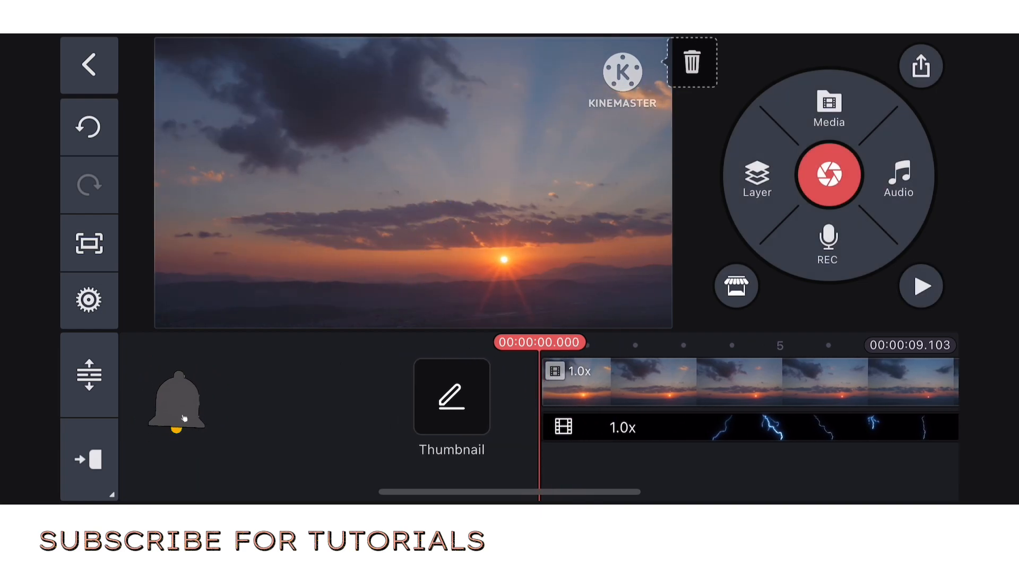
Step: Preview playback, then scale the lightning overlay across the upper sky above the sun
{"action": "left_click", "coordinate": [921, 286]}
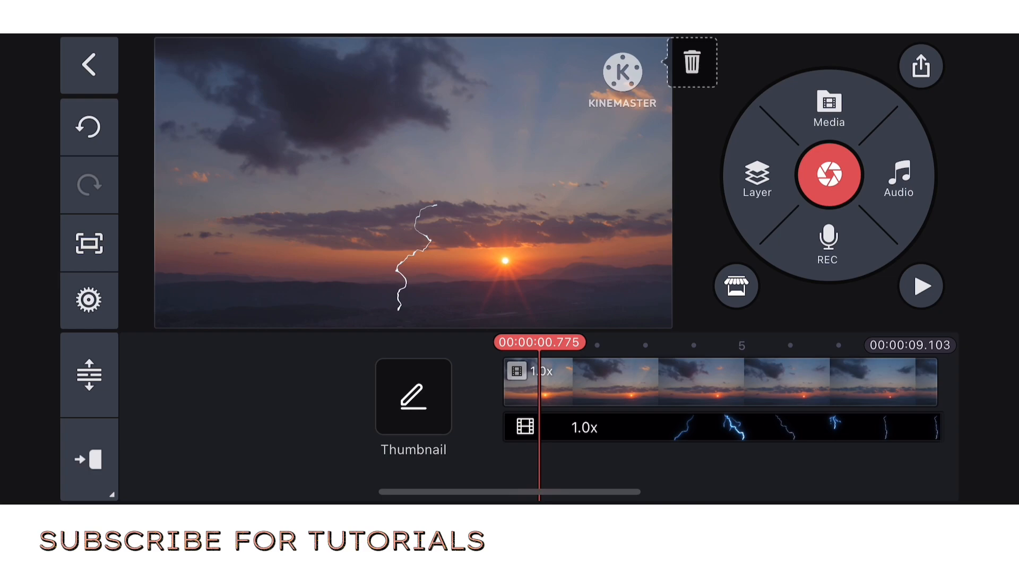
{"action": "left_click", "coordinate": [714, 428]}
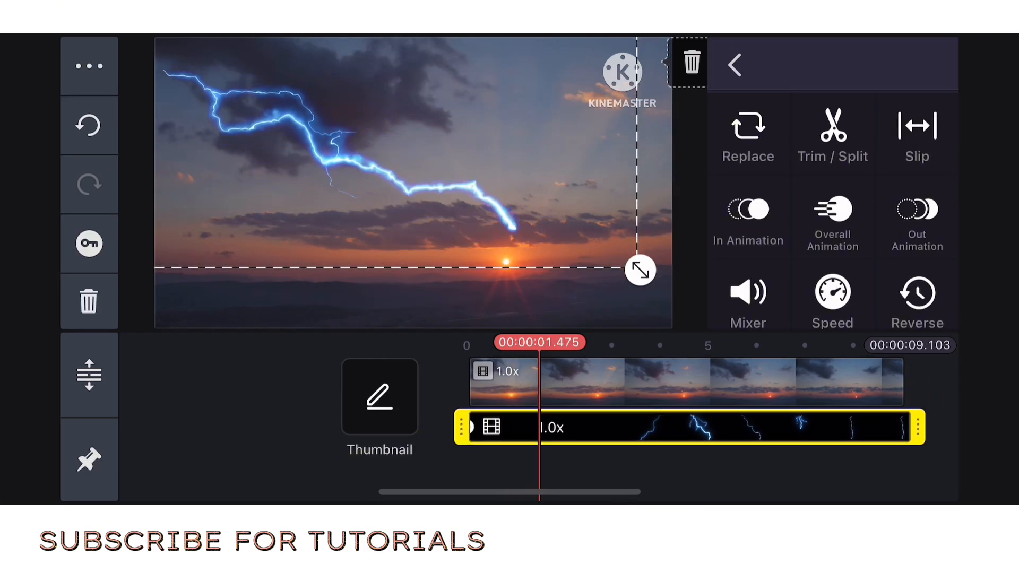
{"action": "left_click_drag", "start_coordinate": [640, 270], "coordinate": [669, 254]}
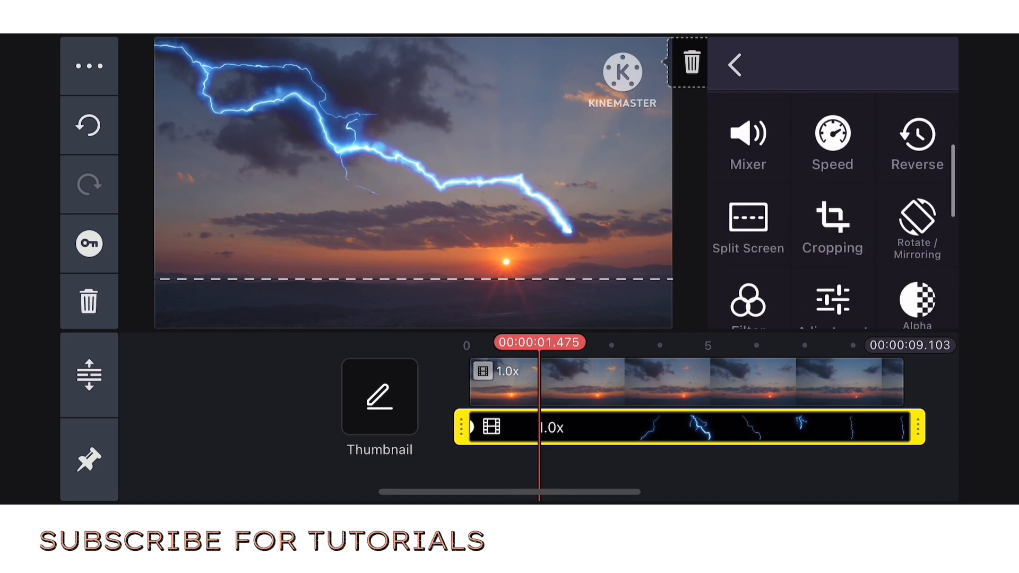
Step: Enable a crop mask with Feather 34 on the lightning layer, then rewind to the start
{"action": "left_click", "coordinate": [832, 224]}
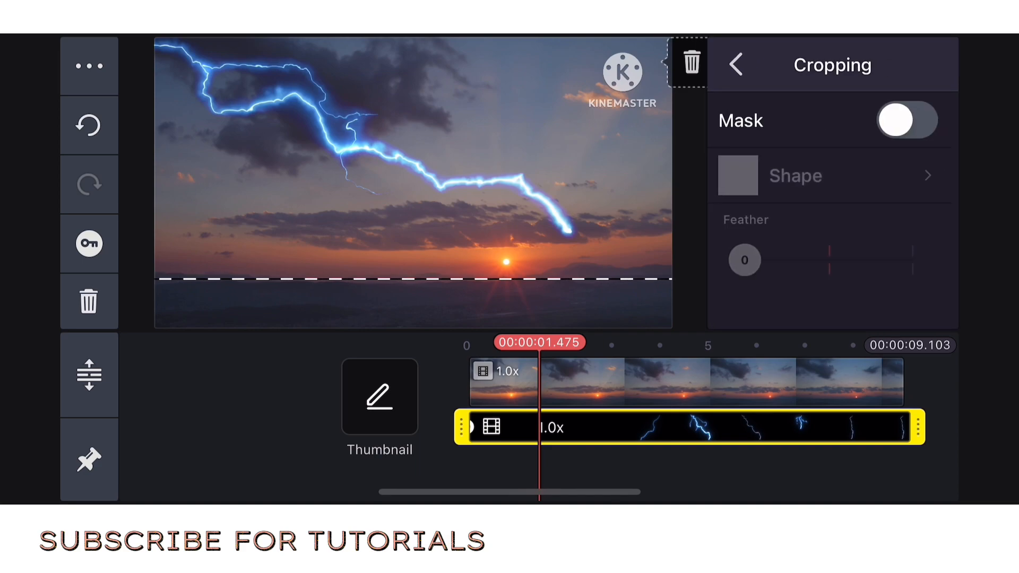
{"action": "left_click", "coordinate": [905, 120]}
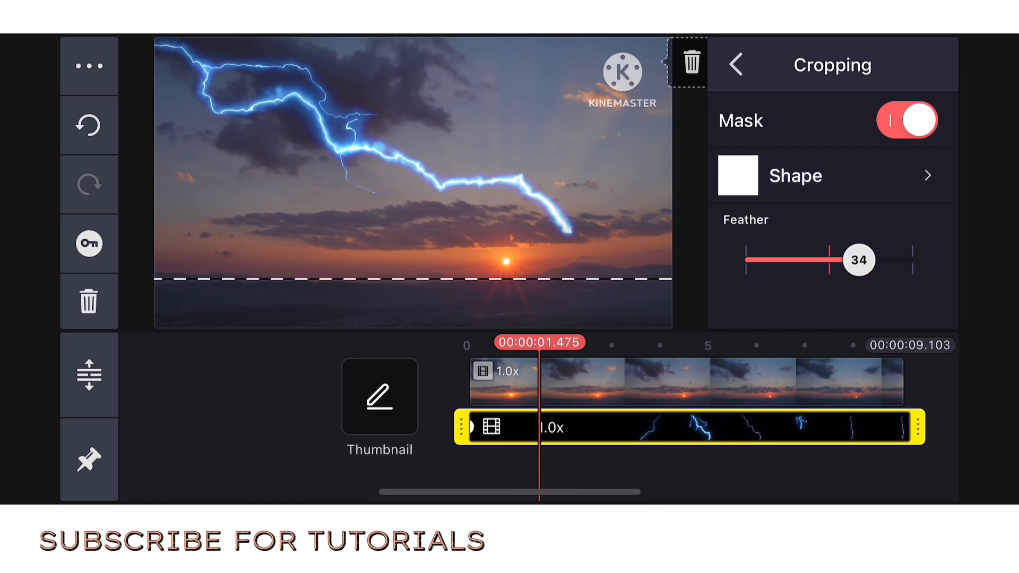
{"action": "left_click", "coordinate": [735, 64]}
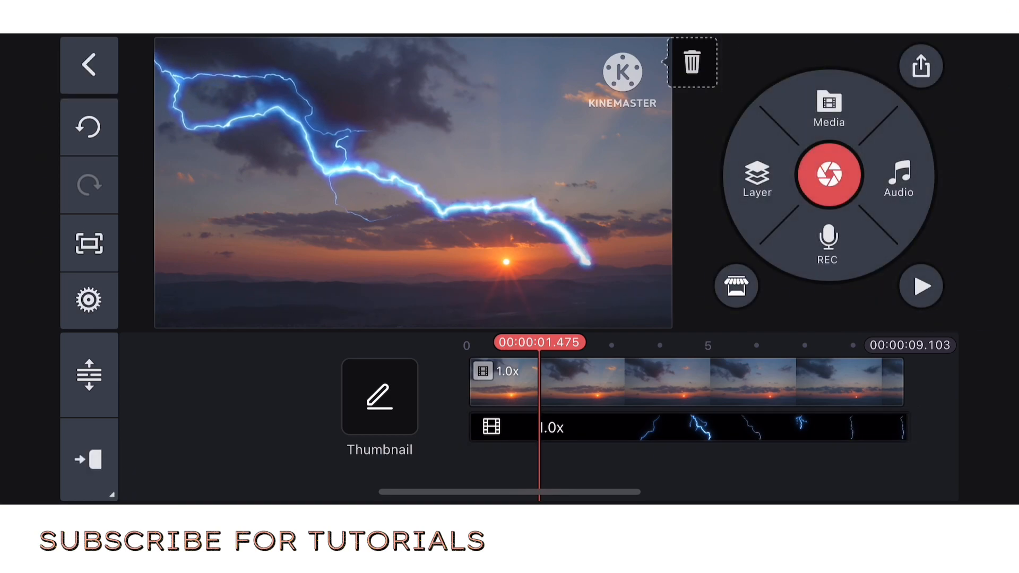
{"action": "left_click", "coordinate": [920, 286]}
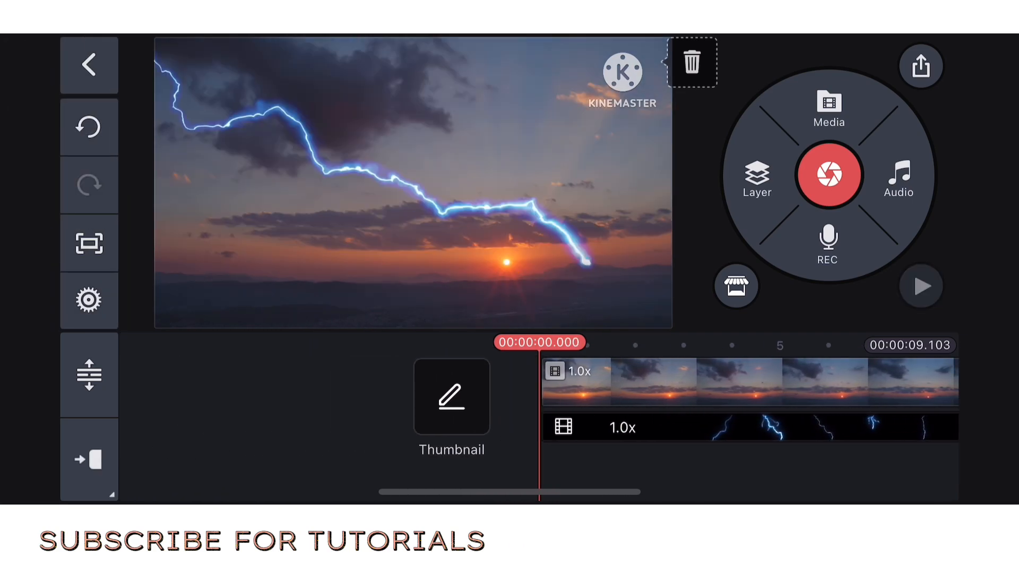
Step: Add the Thunder 10 and Thunder 1 sound effects from SFX > Thunder
{"action": "left_click", "coordinate": [898, 178]}
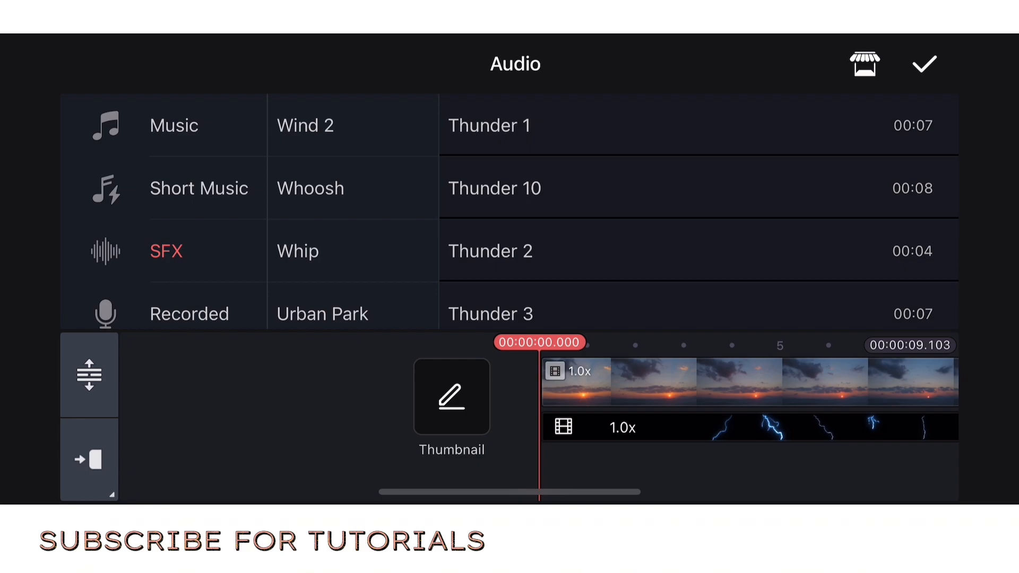
{"action": "left_click", "coordinate": [189, 251]}
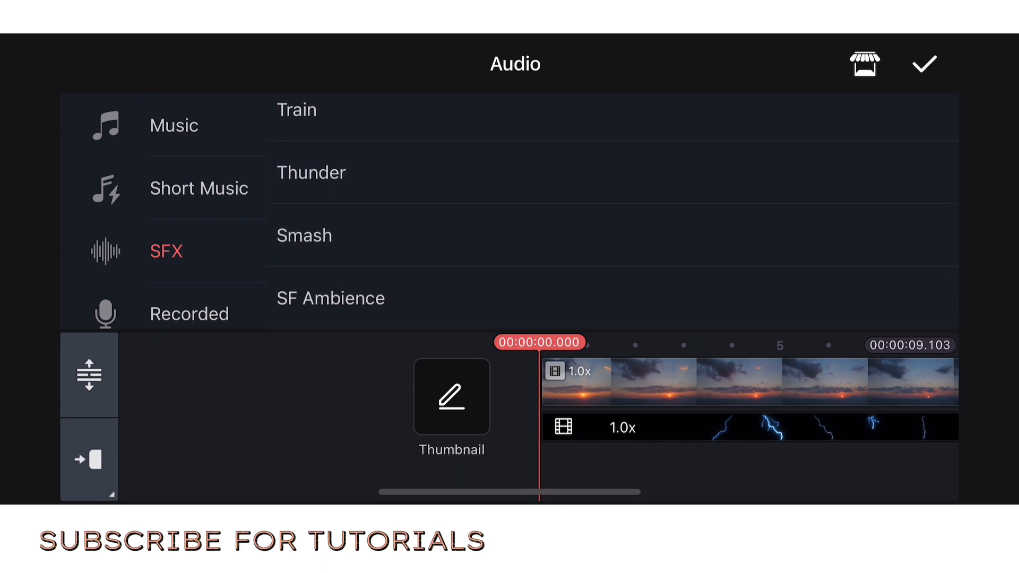
{"action": "left_click", "coordinate": [310, 171]}
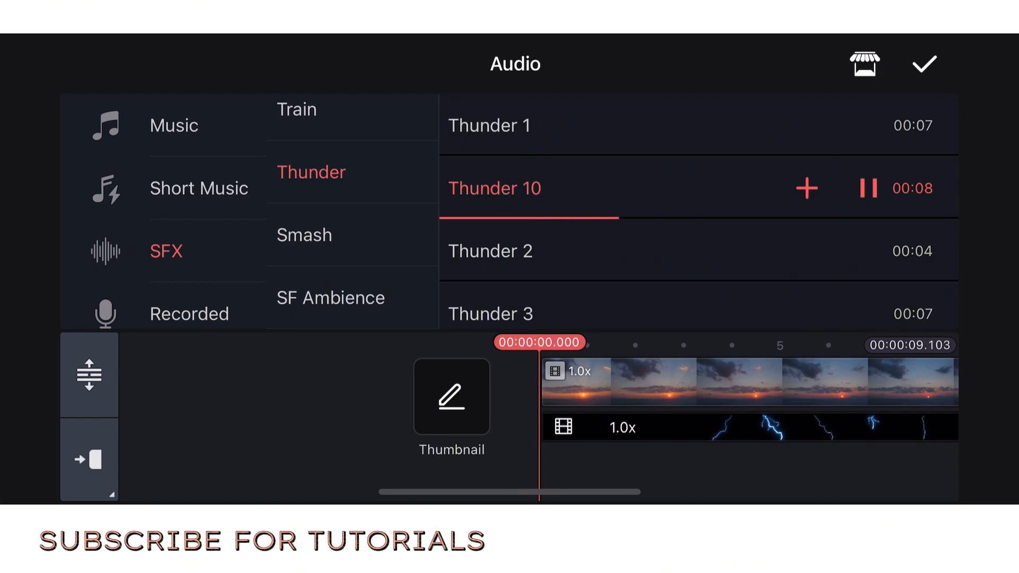
{"action": "left_click", "coordinate": [808, 188]}
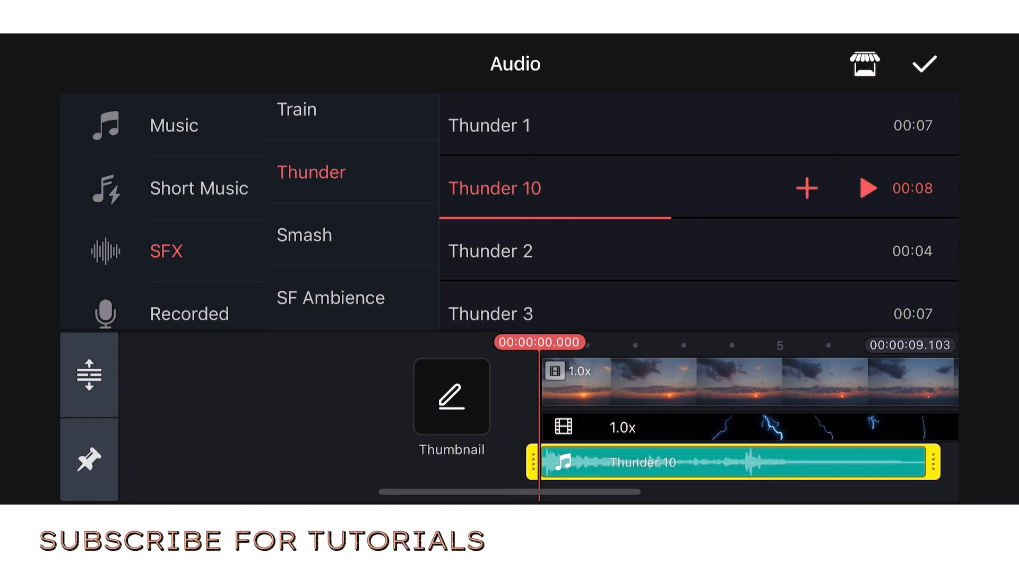
{"action": "left_click", "coordinate": [490, 125]}
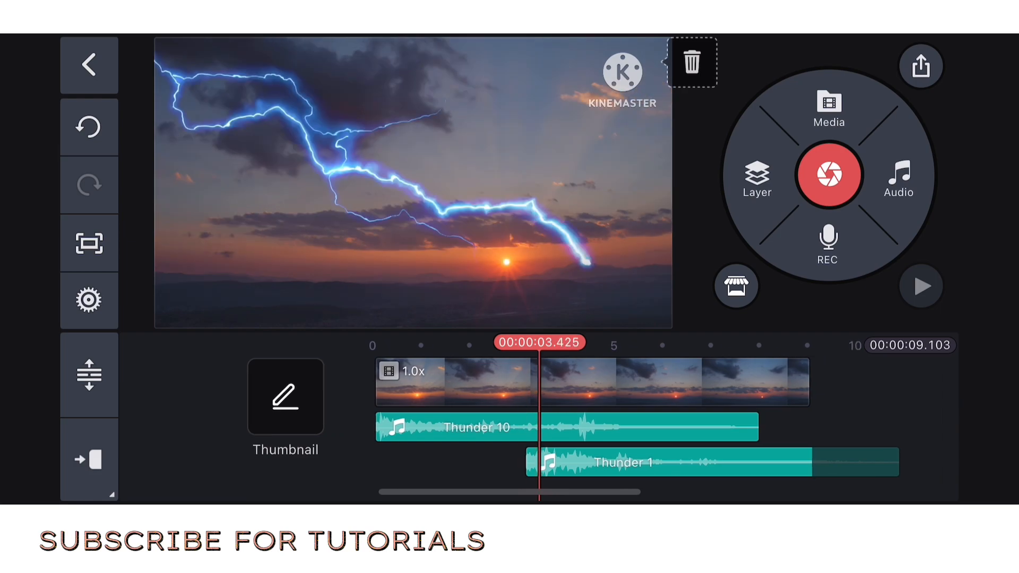
Step: Trim the Thunder 1 clip to end with the video and play from the start
{"action": "left_click", "coordinate": [650, 462]}
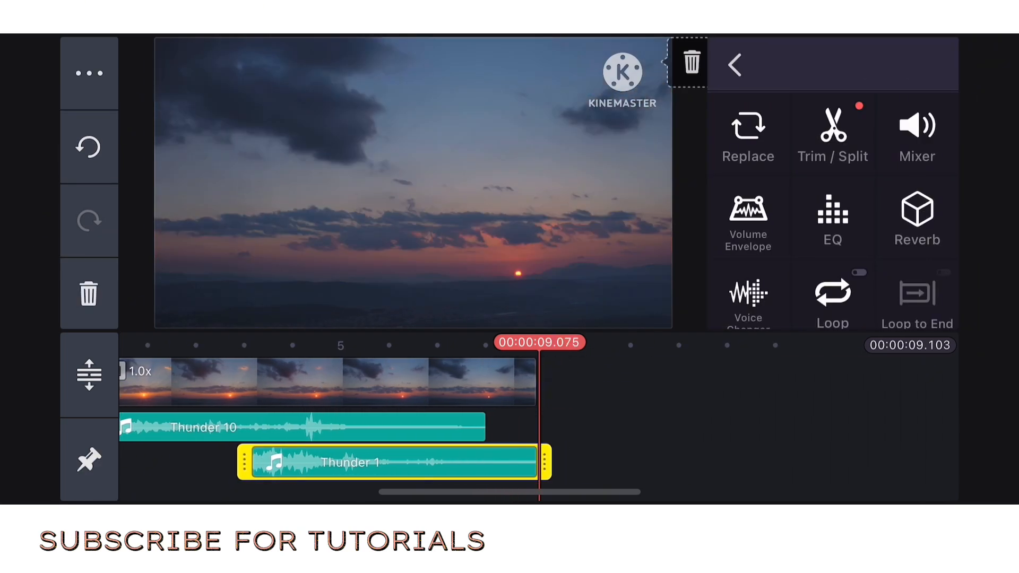
{"action": "left_click", "coordinate": [732, 65]}
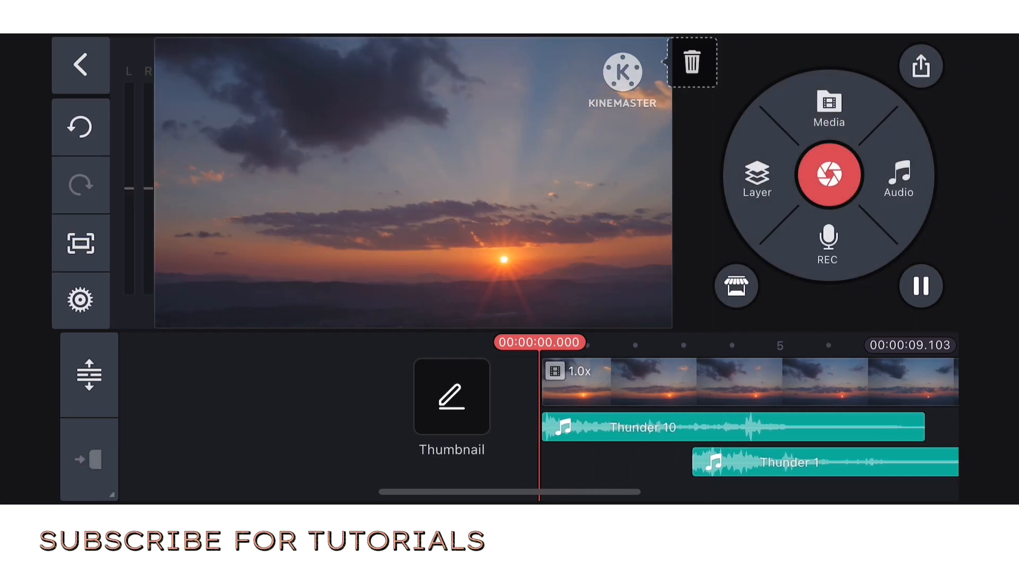